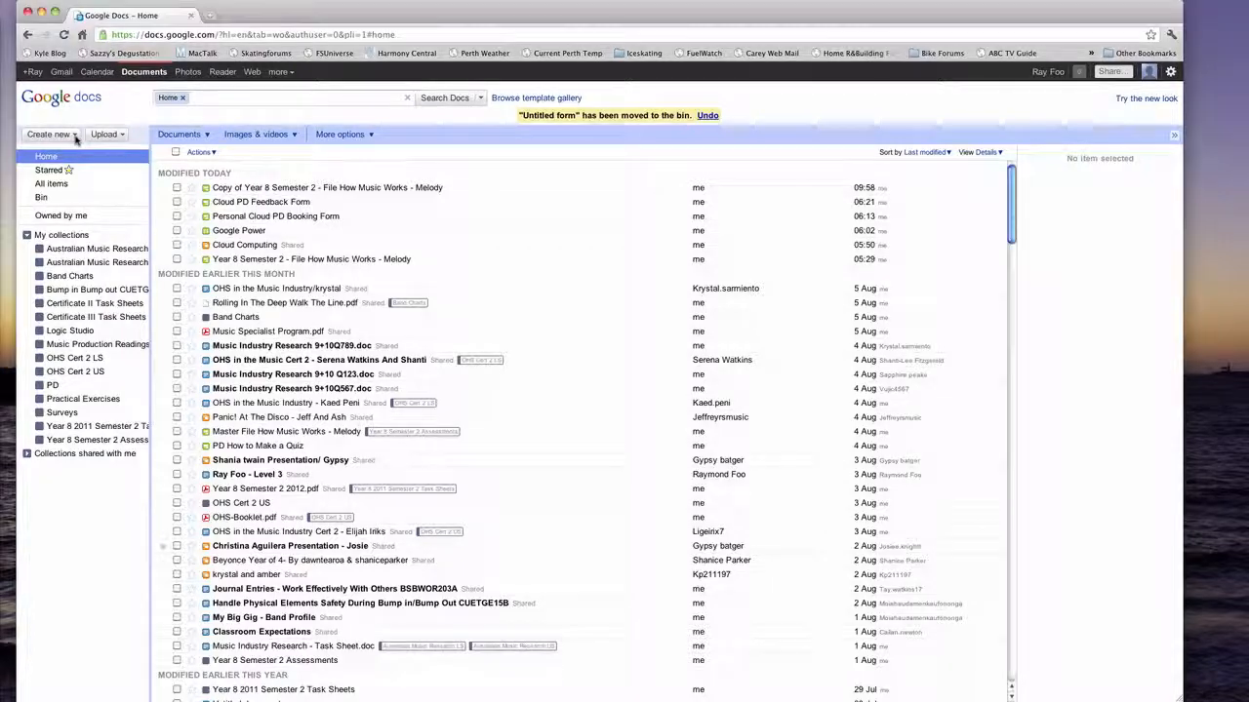
Create a new blank Form from the Google Docs list
left_click(51, 133)
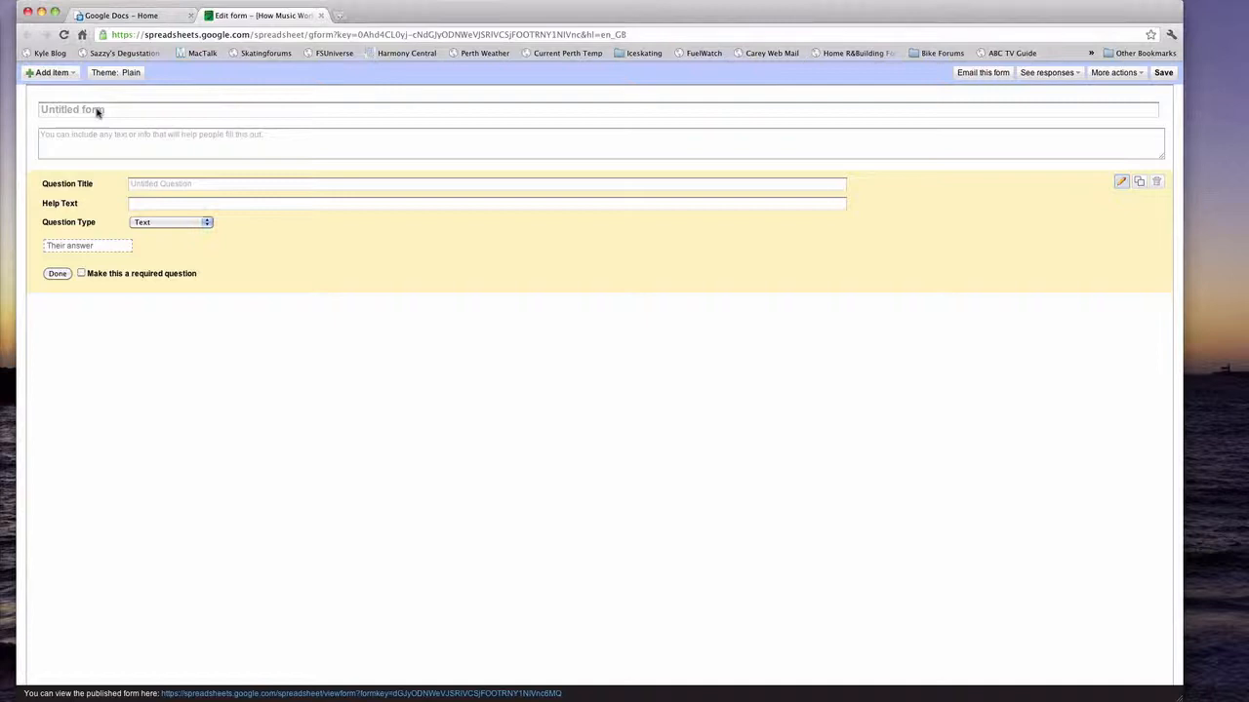
Title the form 'How Music Works' and save a required 'Surname, First Name' question
left_click(97, 109)
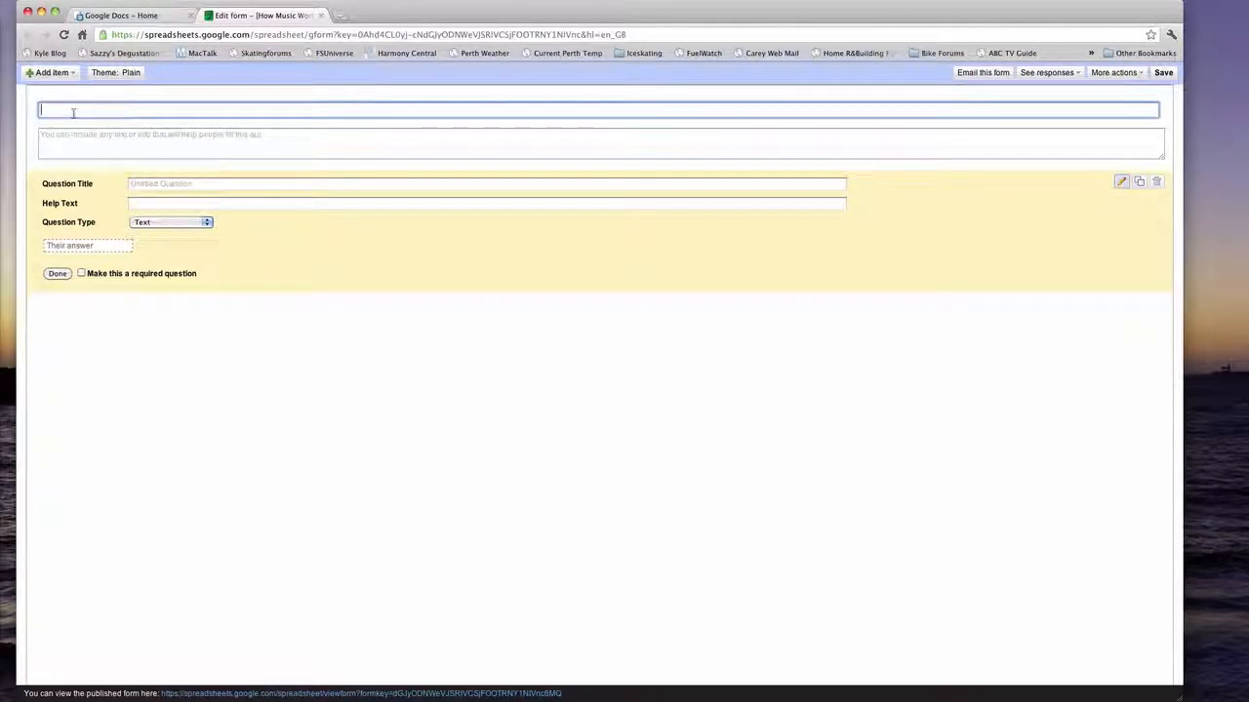
type("How Music Works")
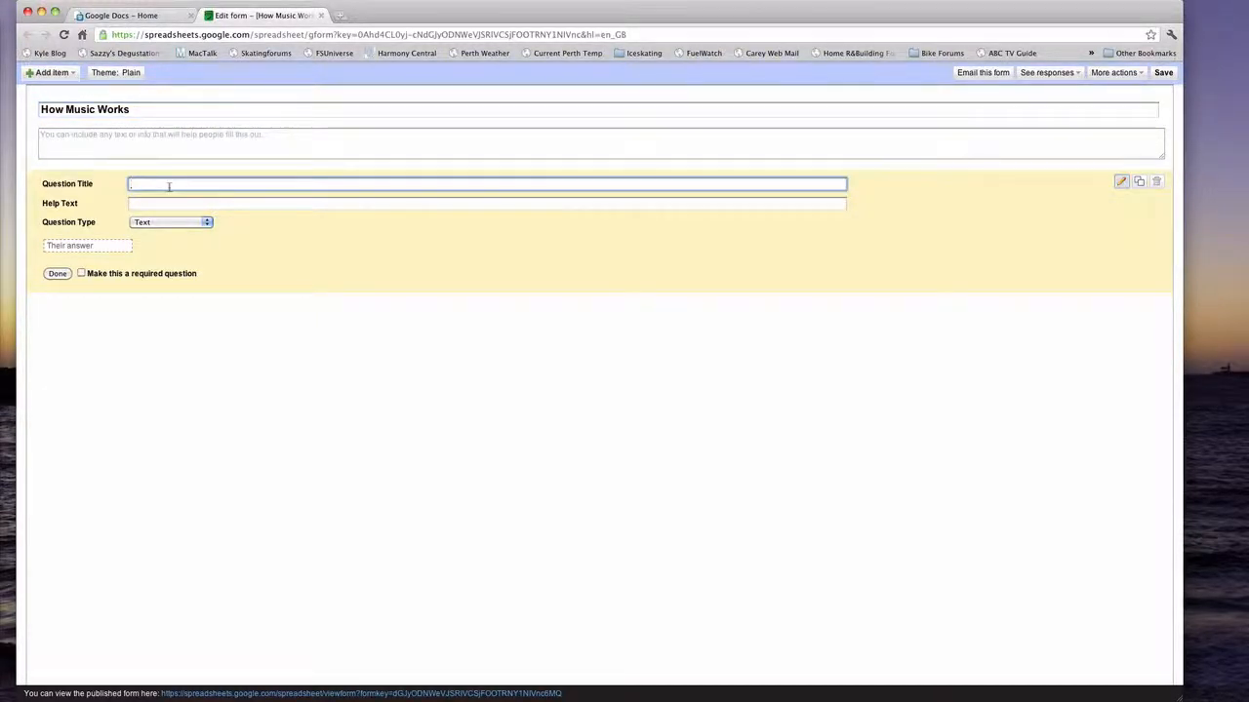
type("Surname.")
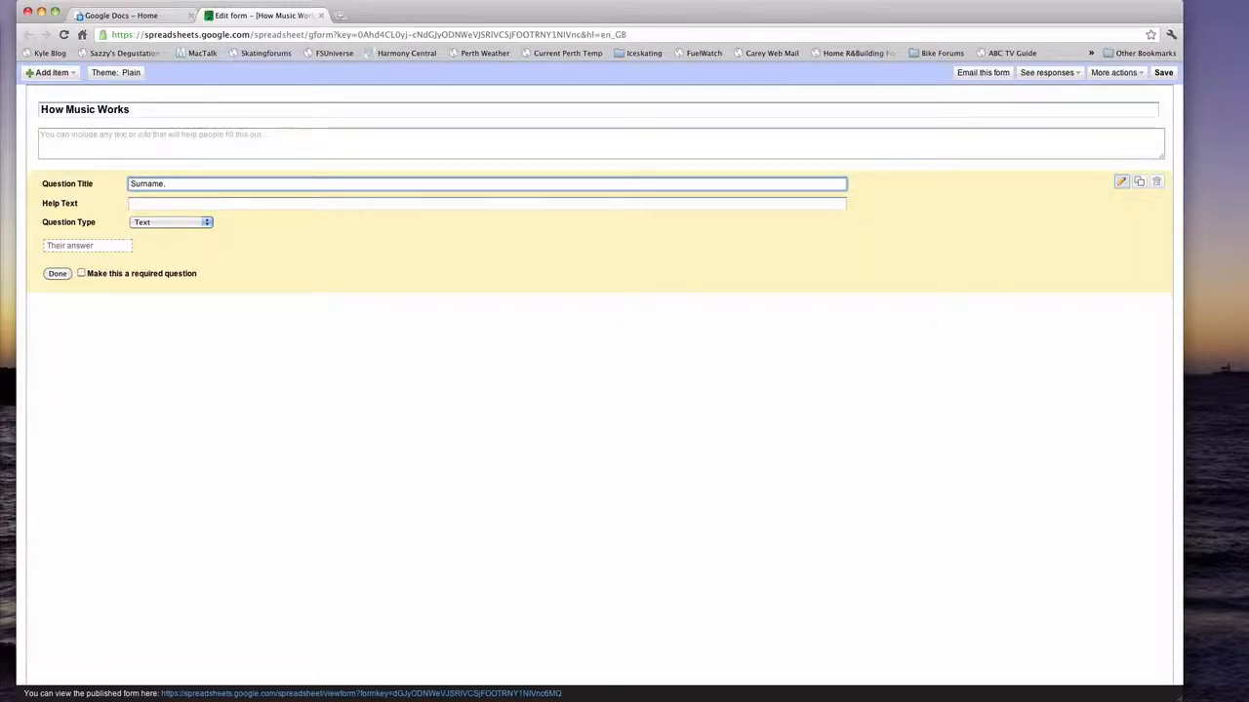
type(", First Name")
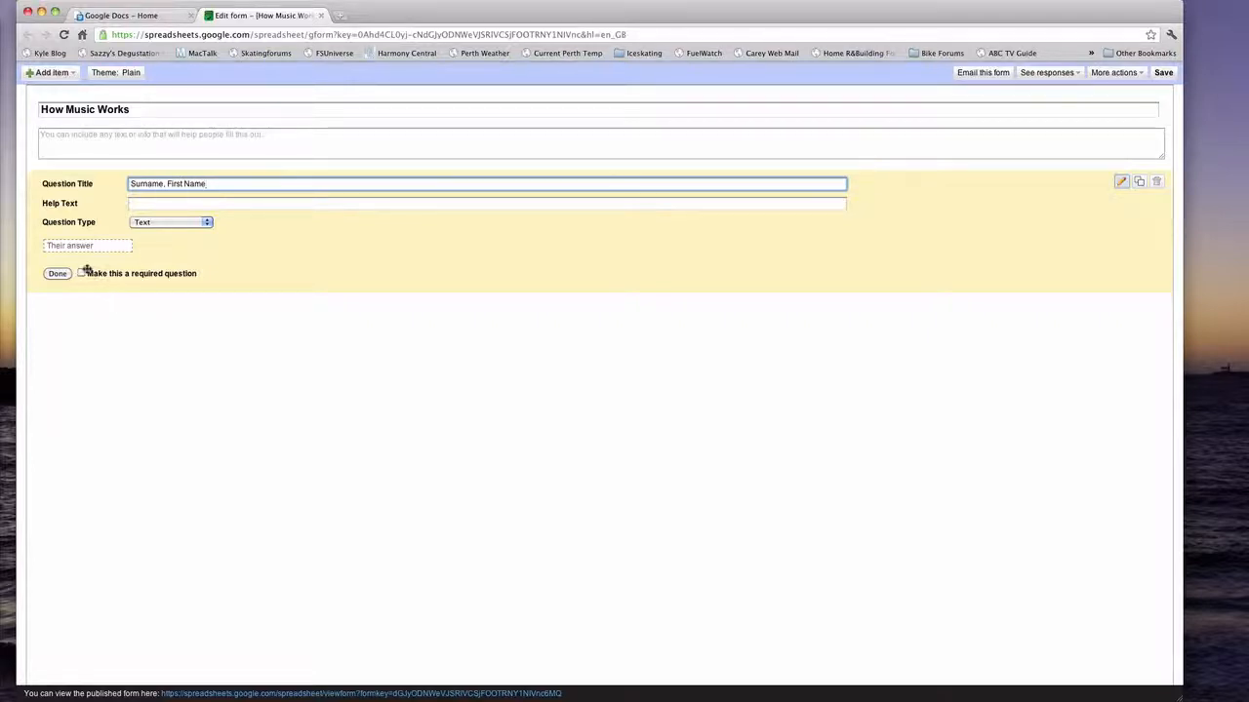
left_click(82, 274)
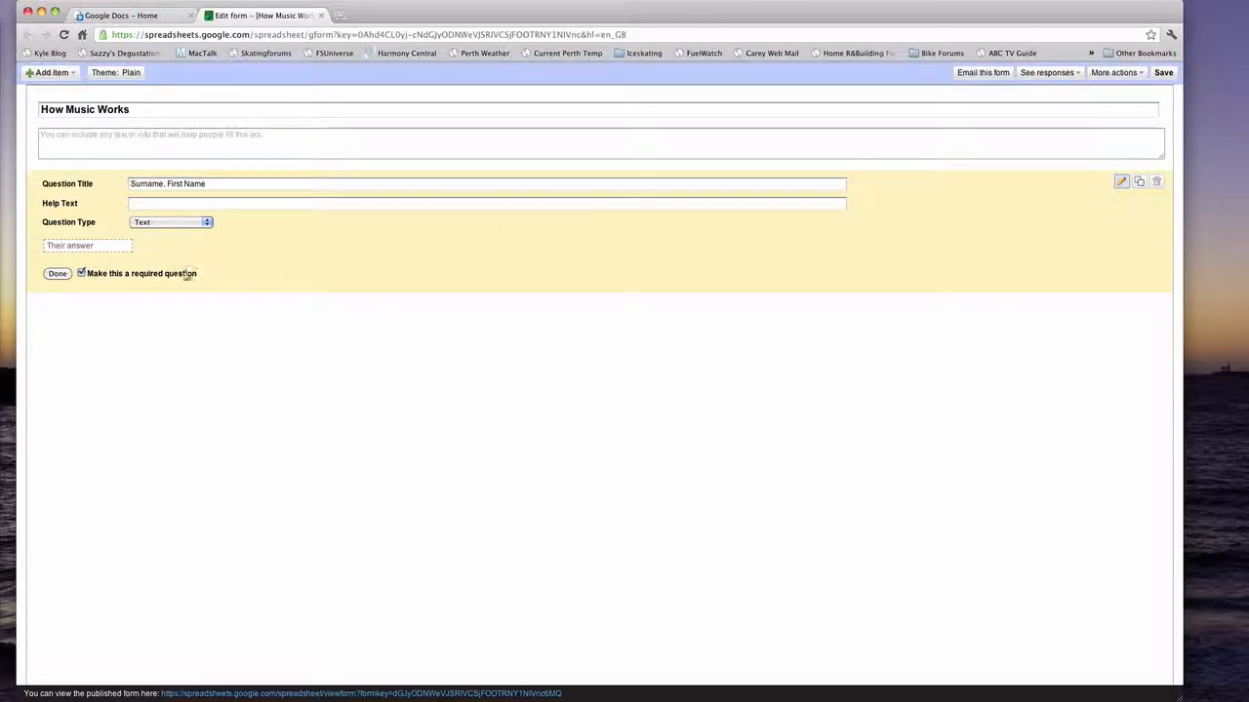
left_click(55, 273)
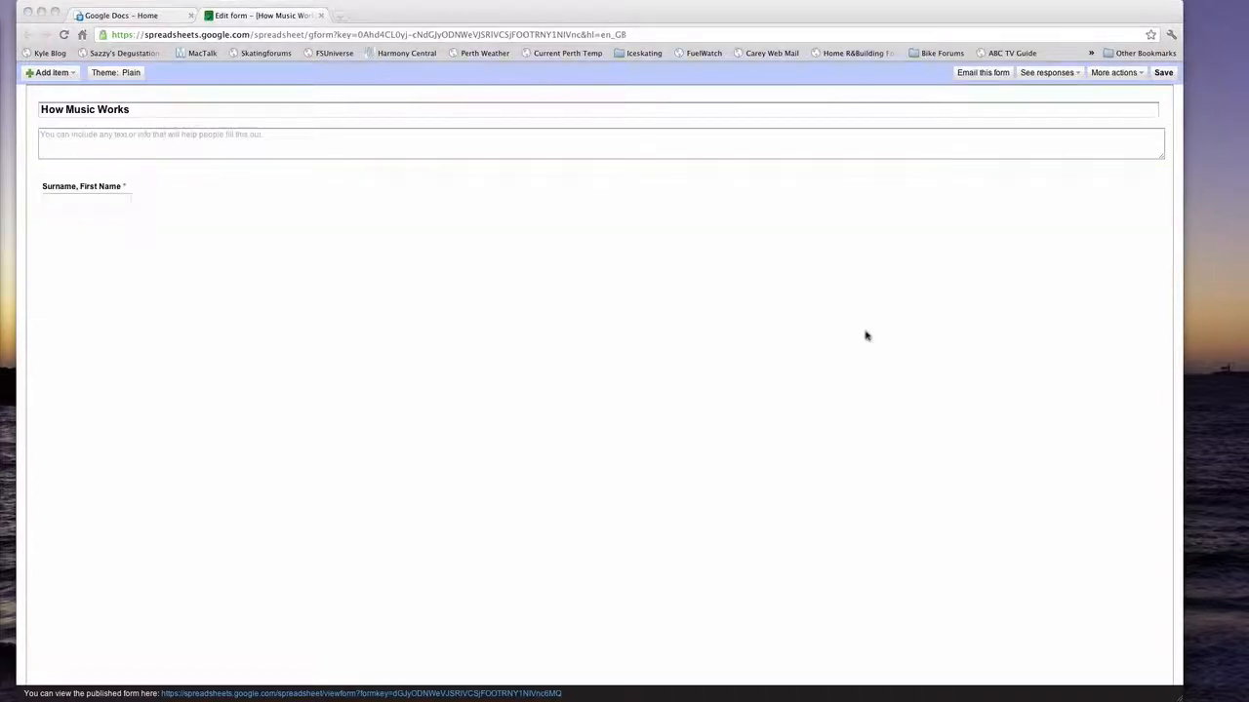
mouse_move(1114, 195)
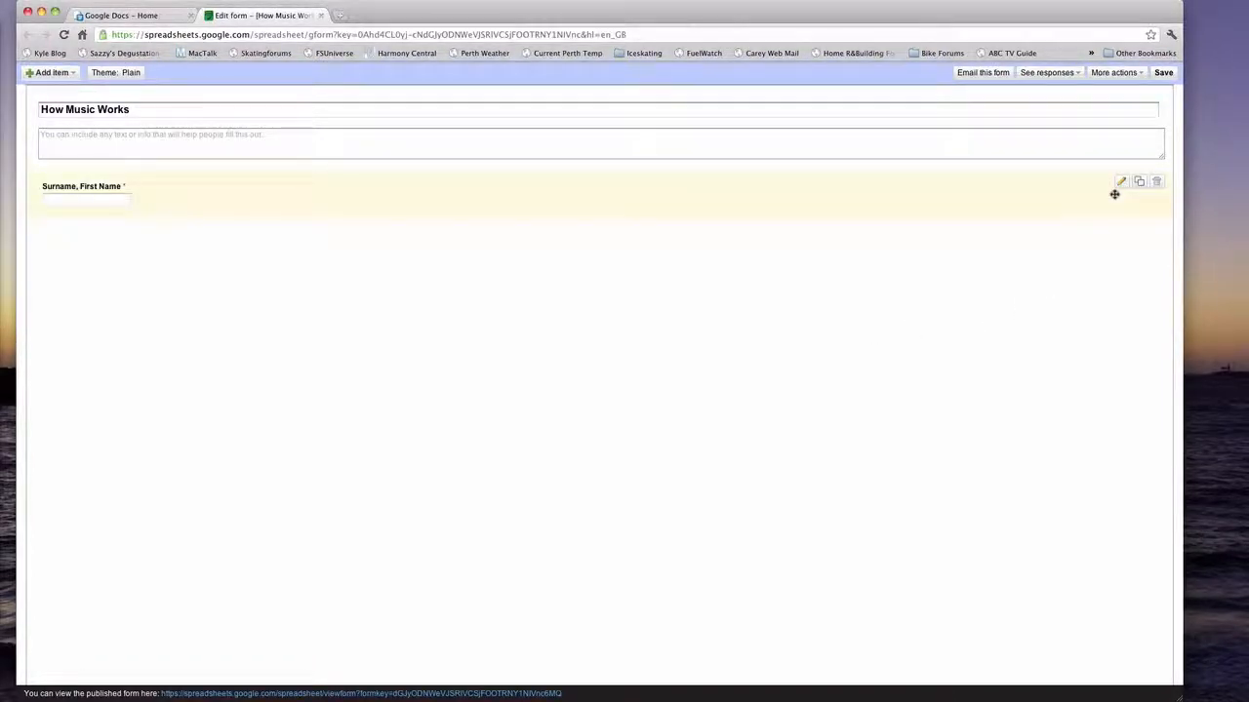
mouse_move(1139, 182)
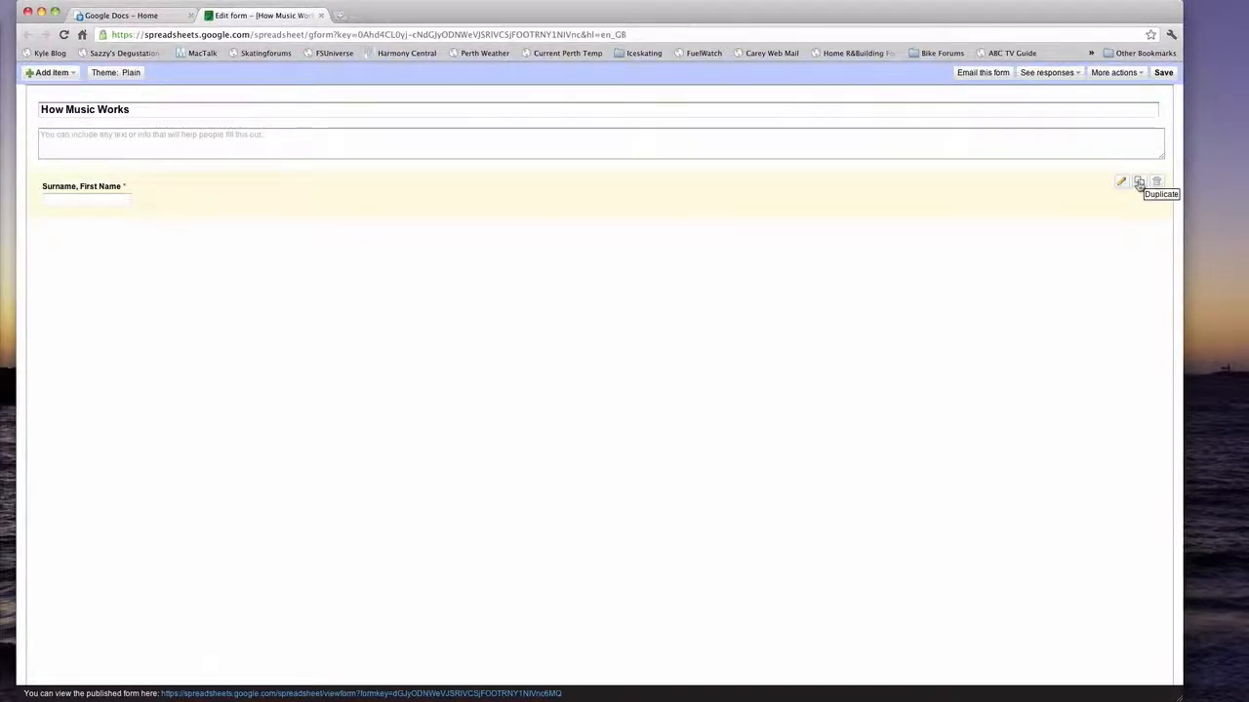
Duplicate the name question and switch the copy to a new answer type
left_click(1120, 180)
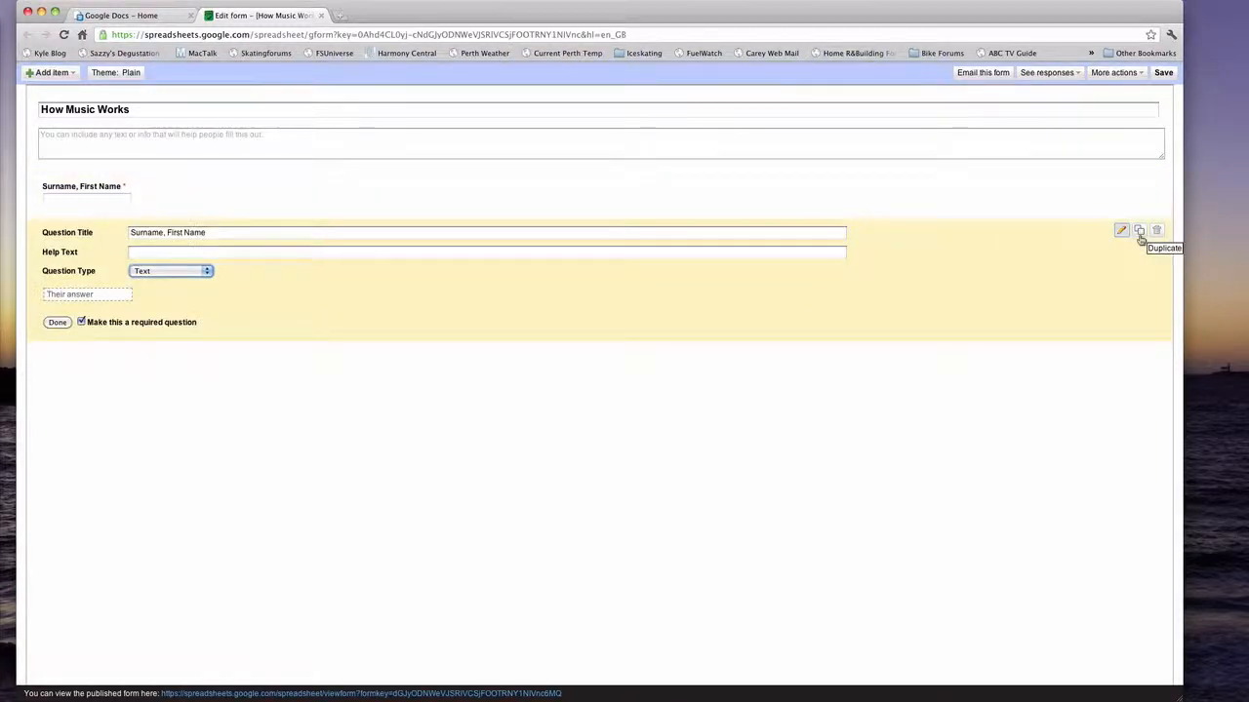
mouse_move(182, 273)
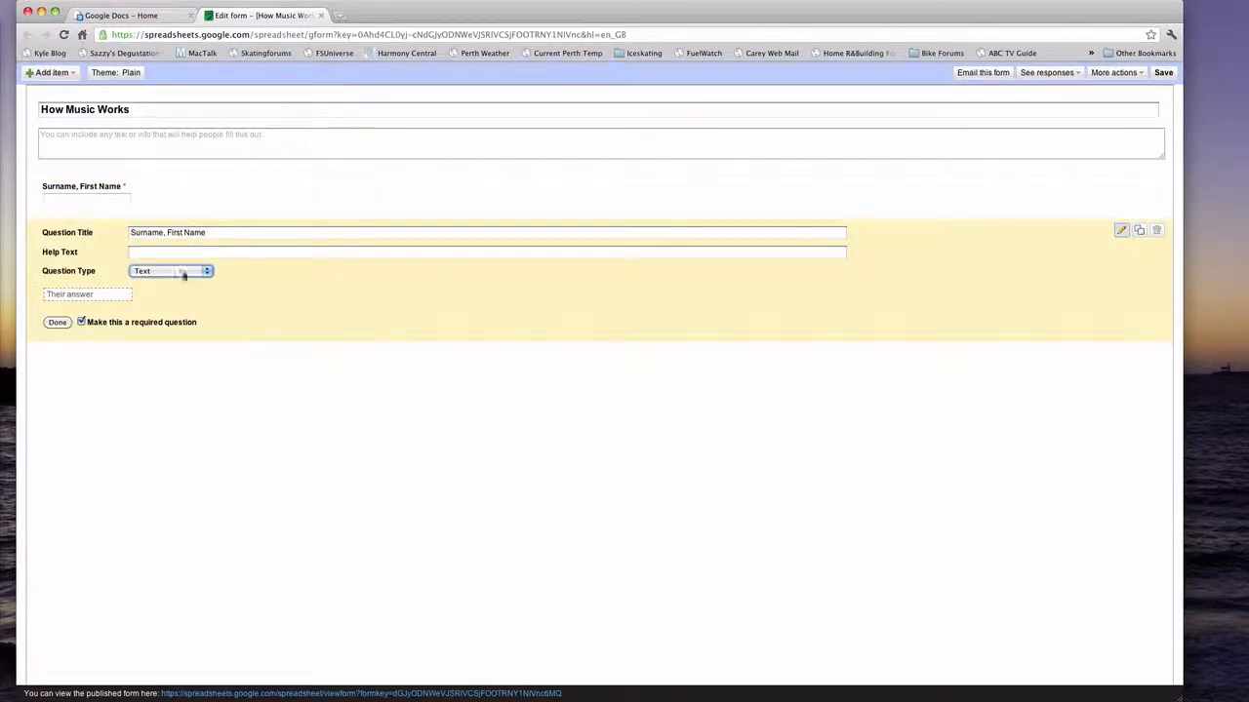
left_click(172, 269)
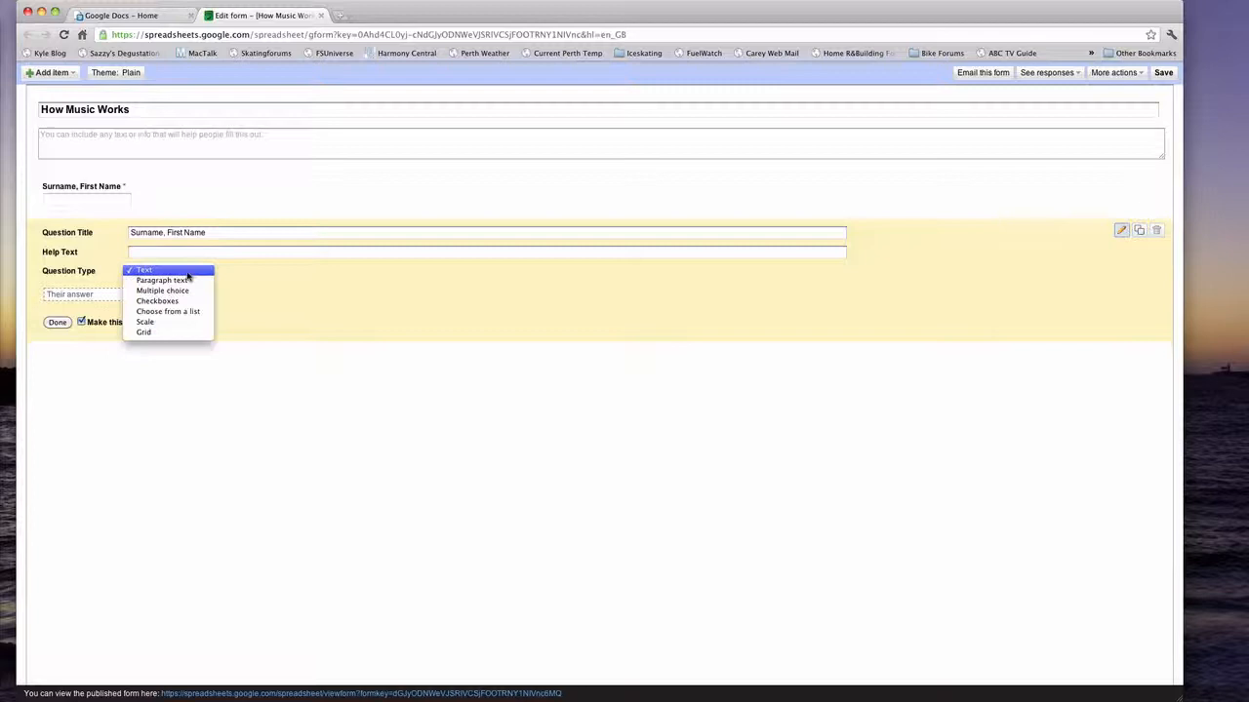
mouse_move(162, 281)
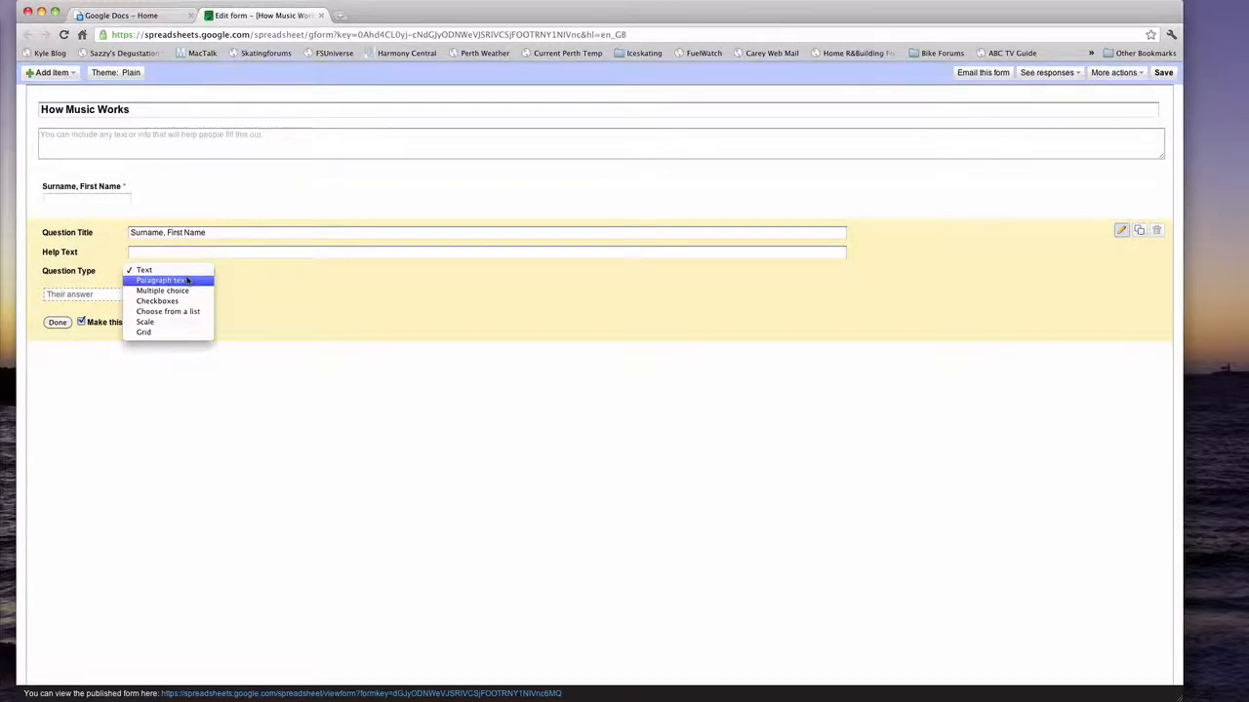
mouse_move(156, 300)
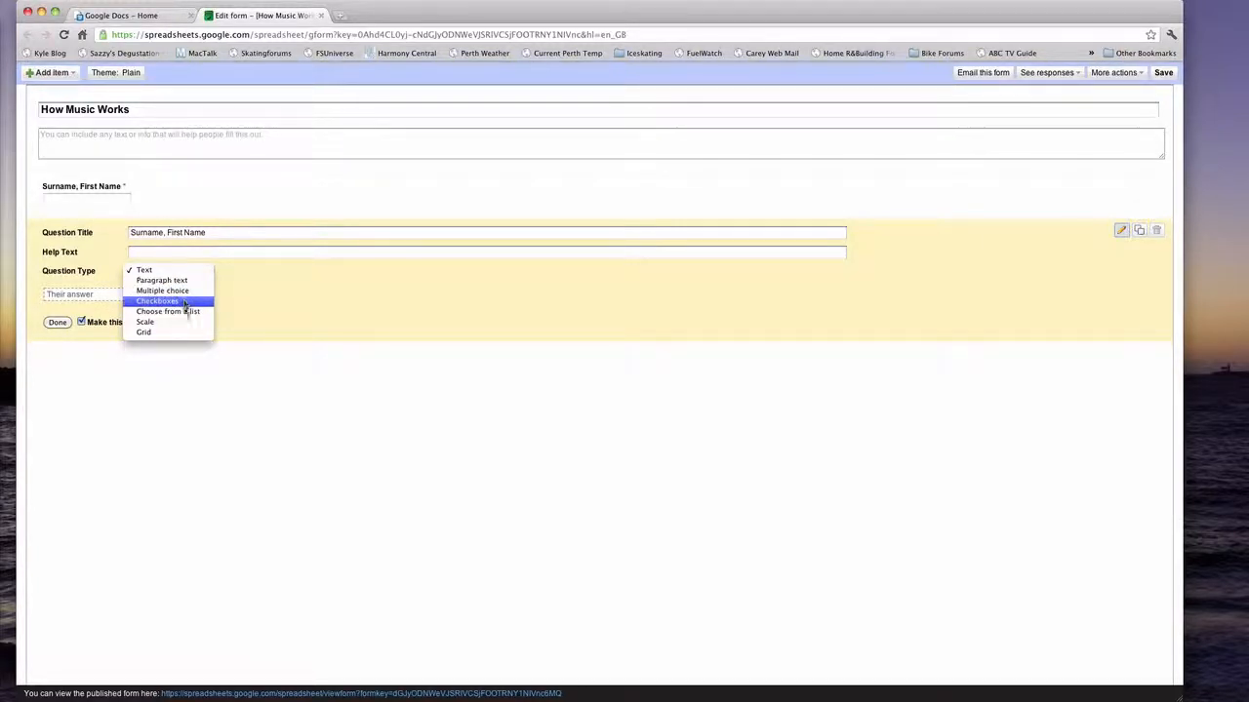
mouse_move(144, 332)
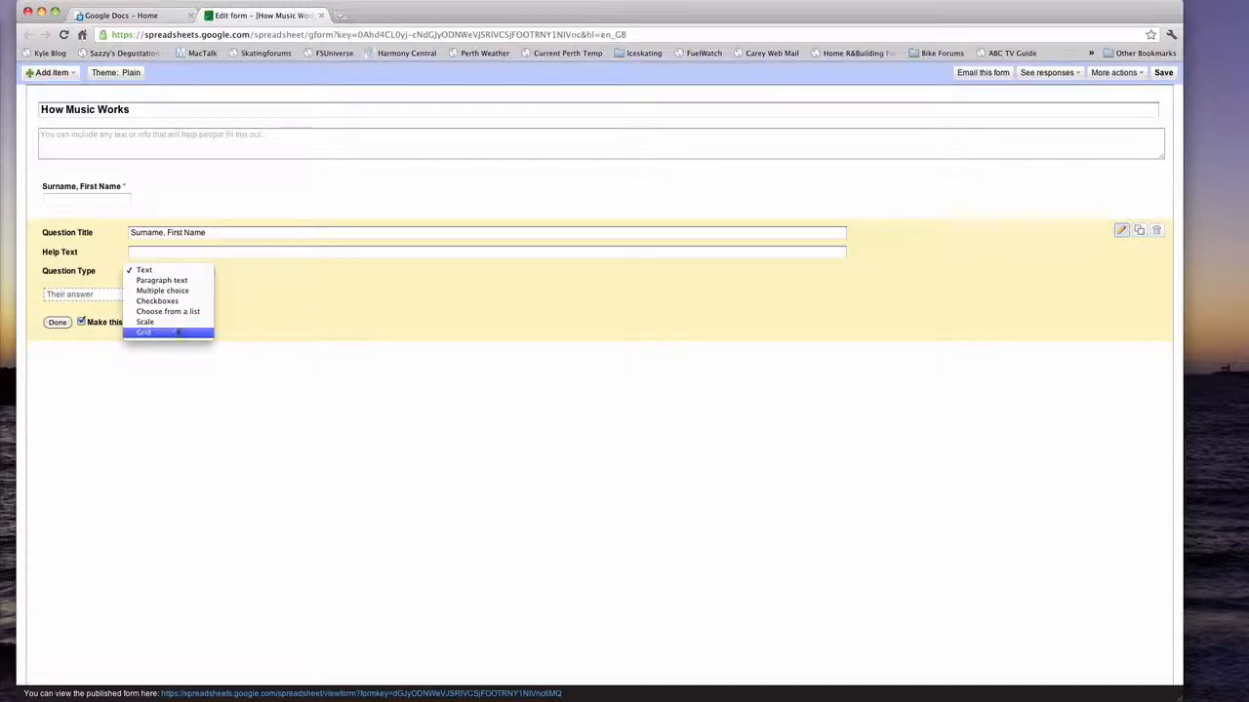
left_click(162, 291)
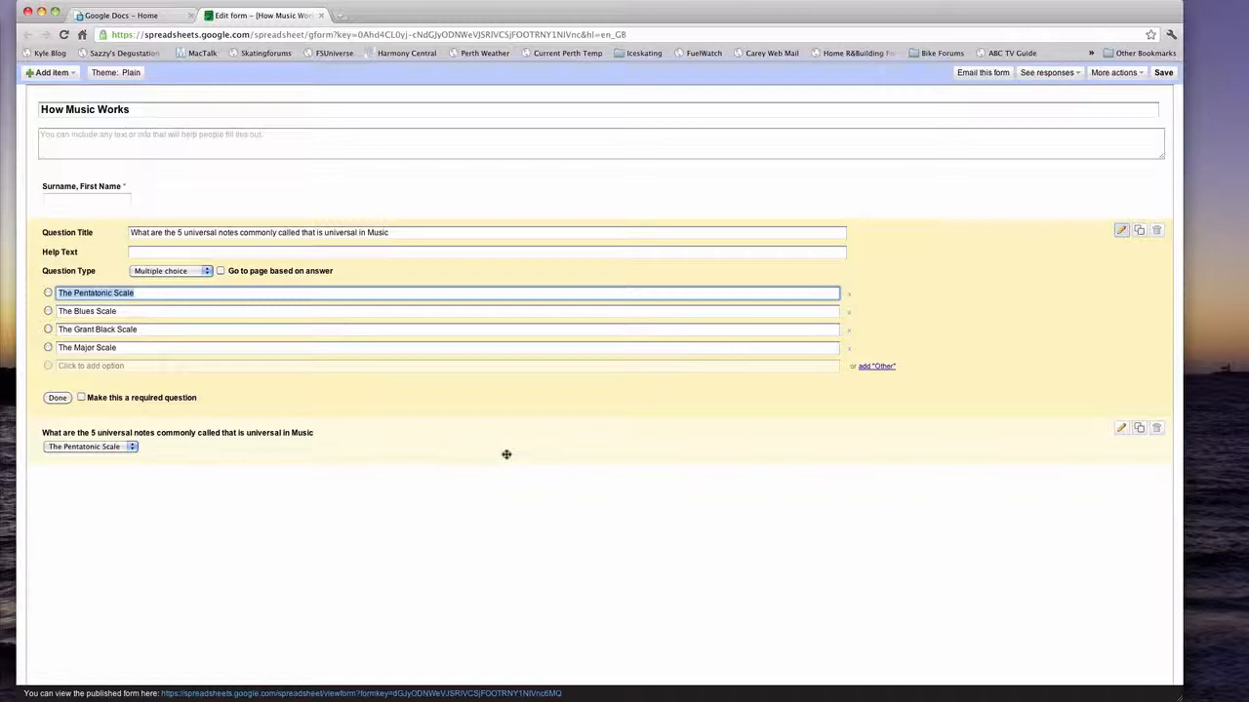
mouse_move(1024, 324)
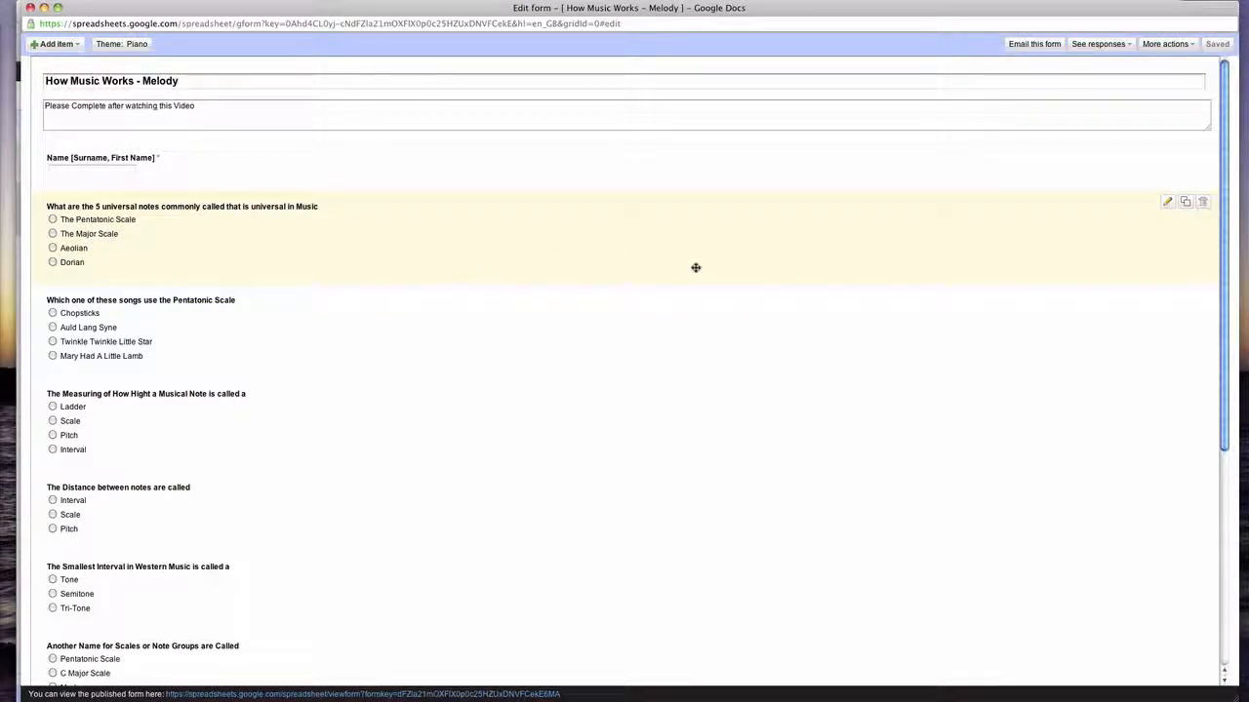
Scroll down through the melody quiz questions to review them
scroll("down", 3)
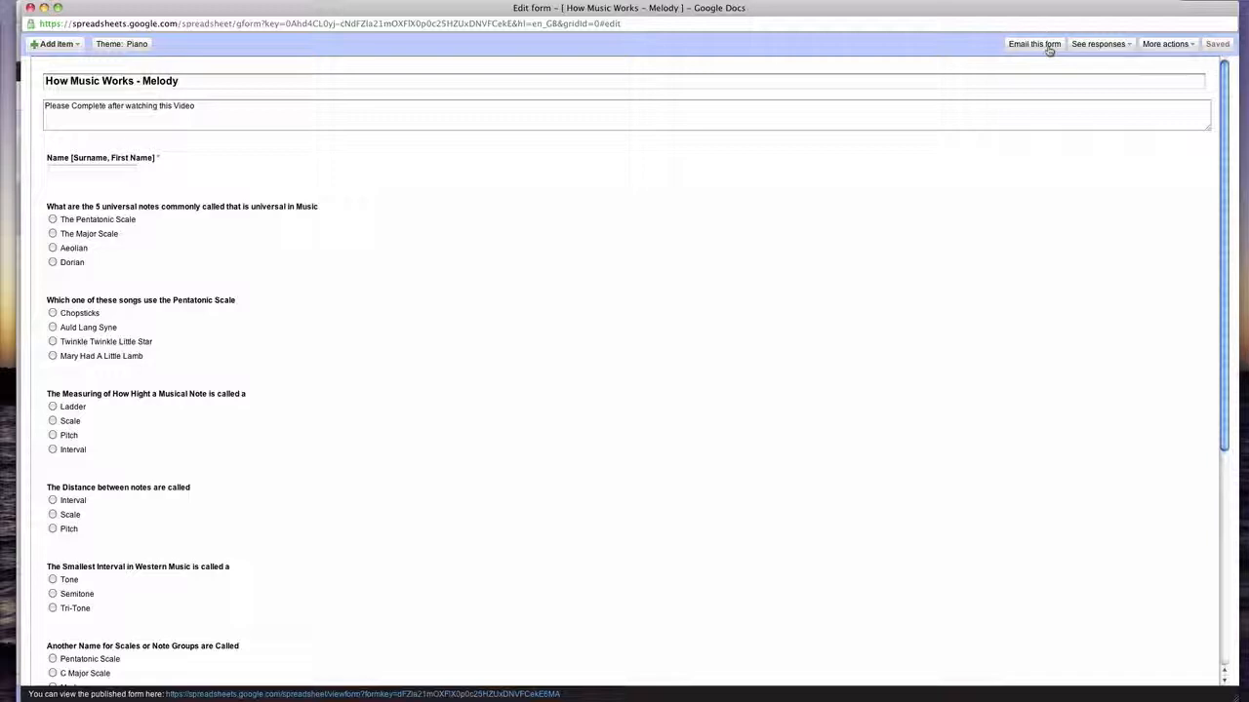
Email the form to contacts, selecting all students in the class group
left_click(1034, 43)
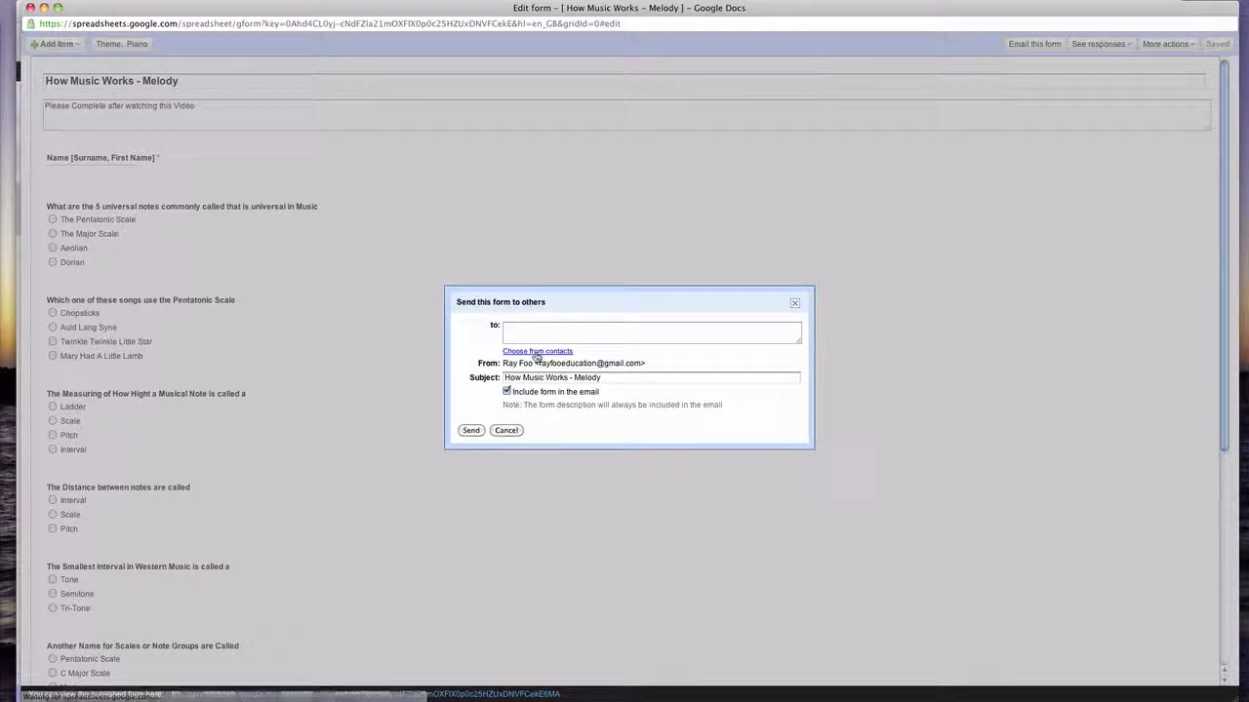
left_click(539, 351)
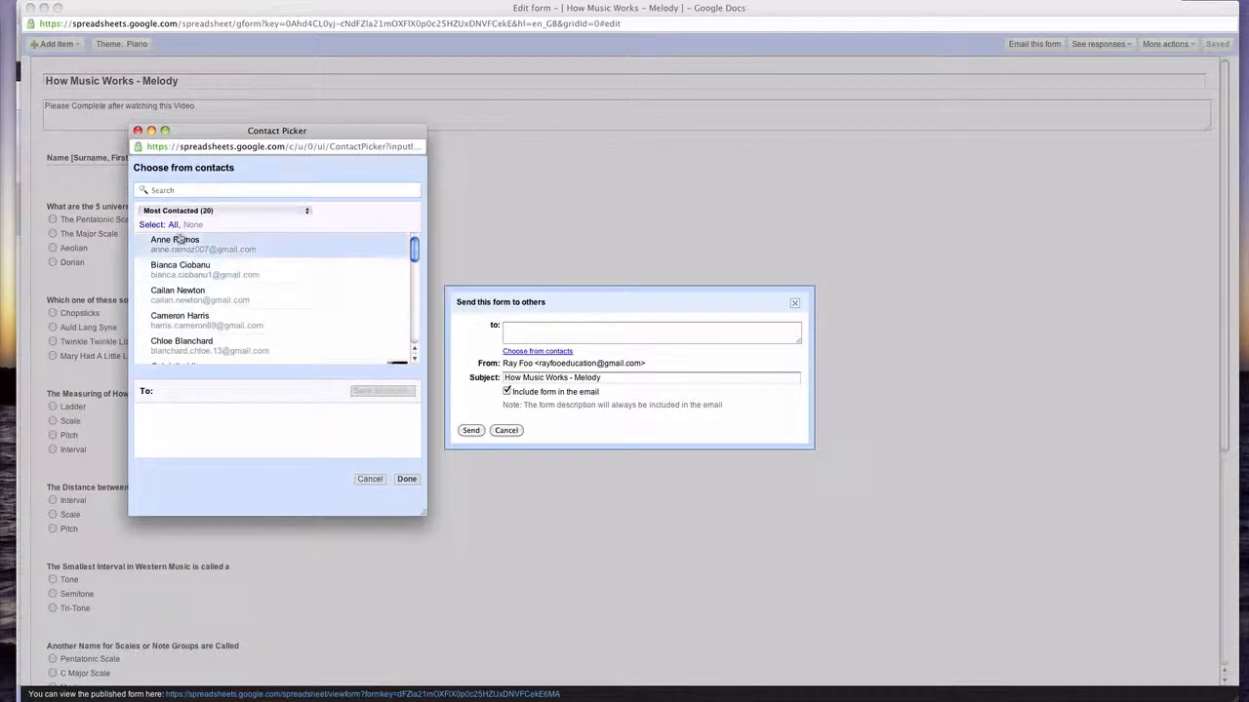
left_click(225, 210)
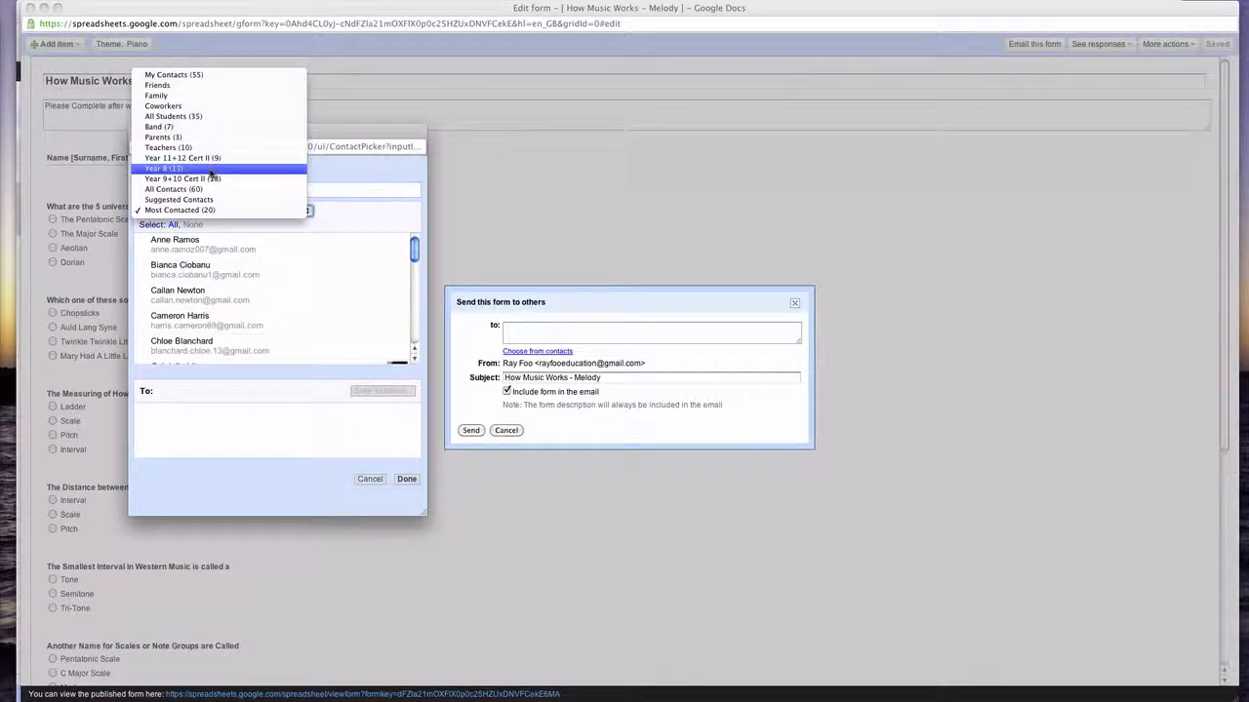
left_click(164, 168)
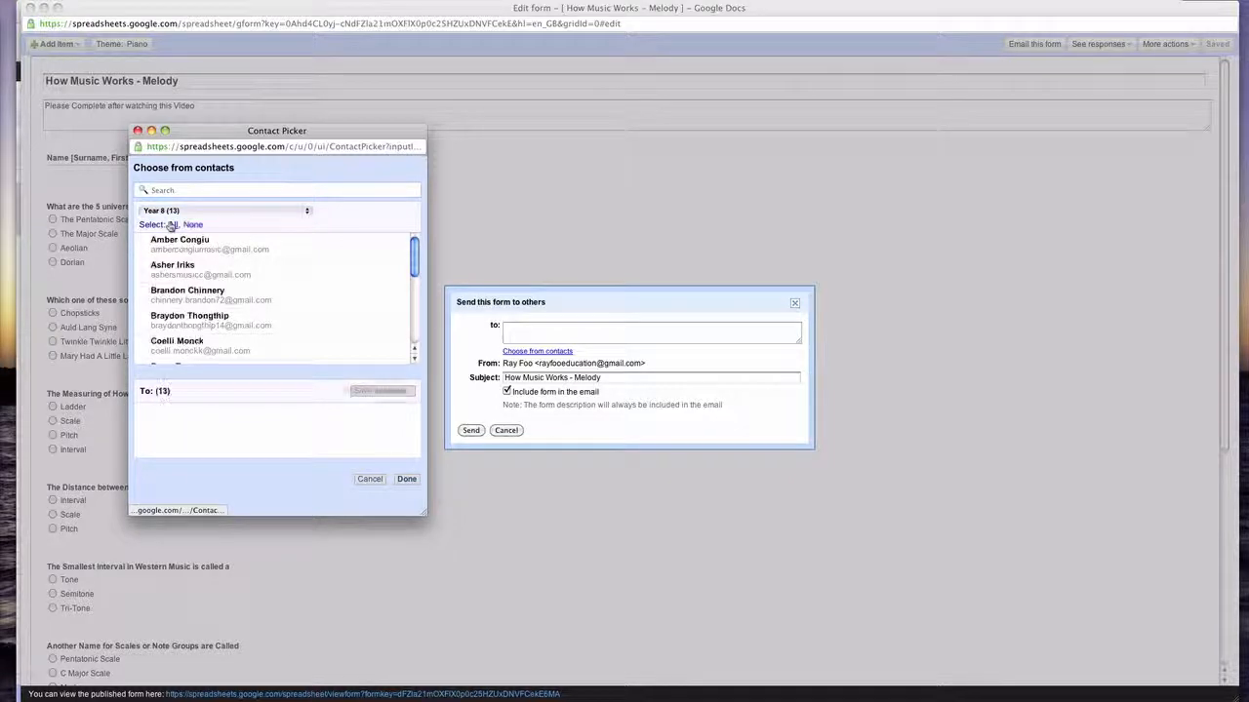
left_click(166, 227)
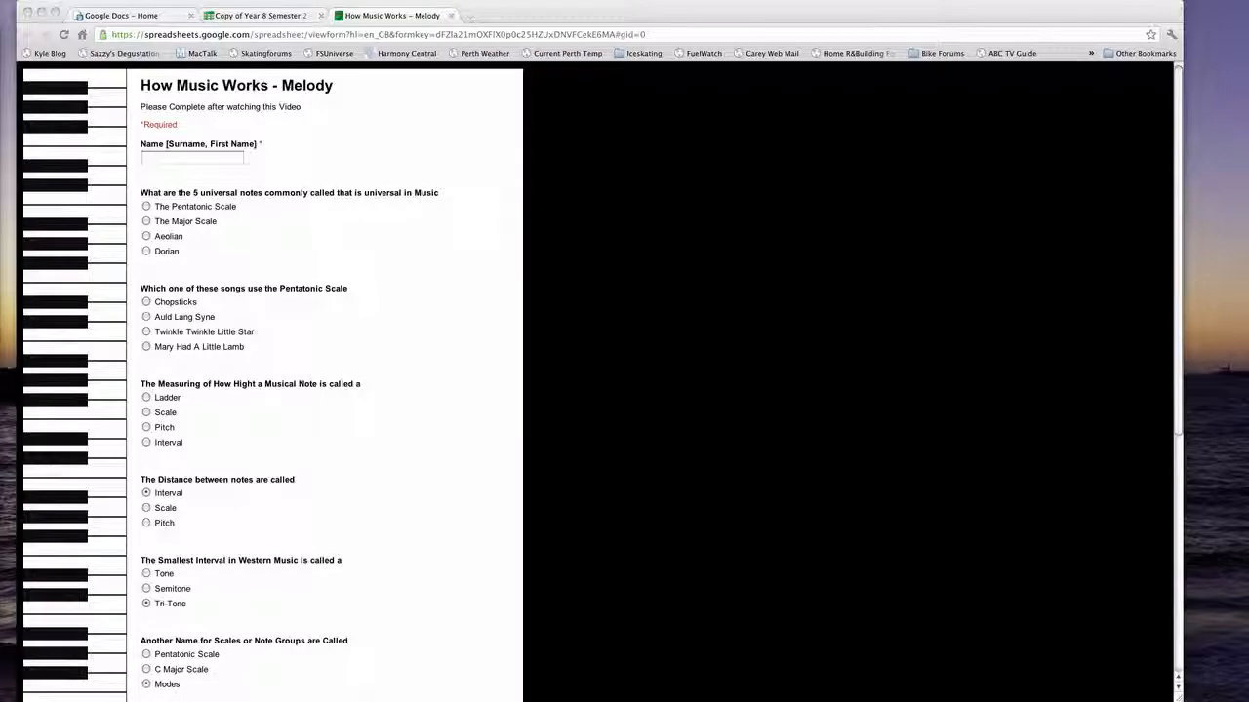
Submit a test response as 'Foo', answering The Pentatonic Scale and Grant Black
left_click(192, 158)
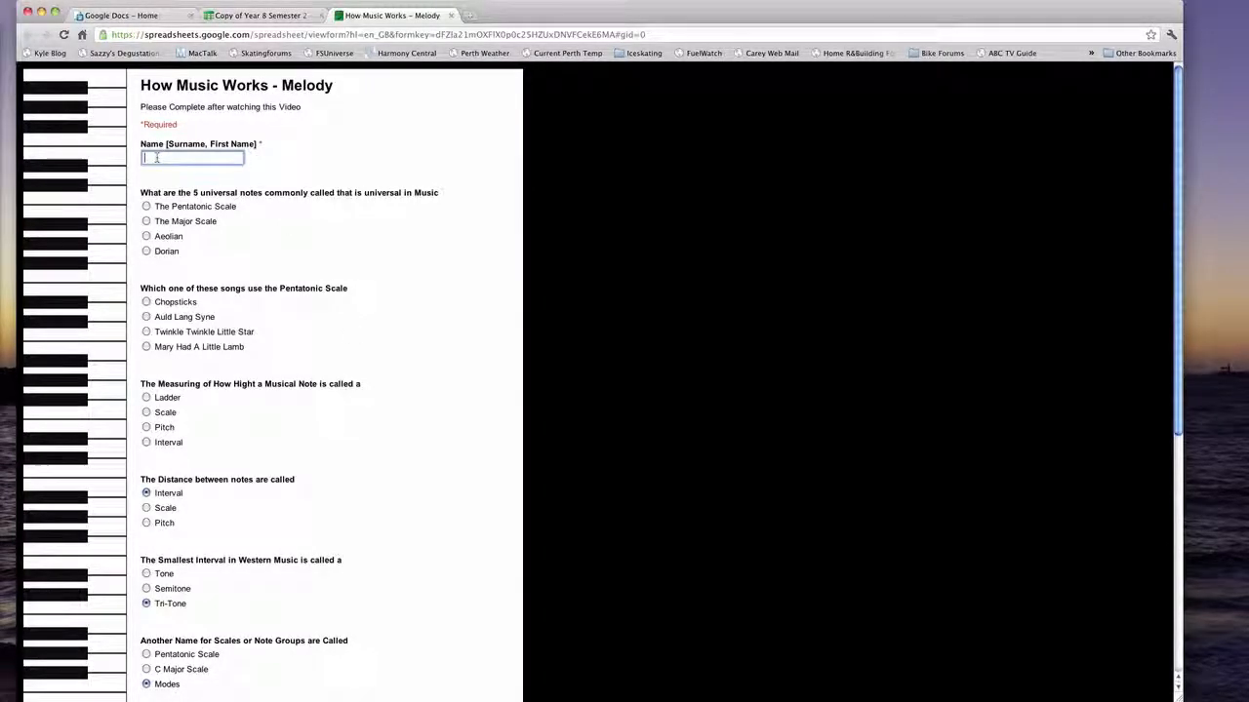
type("Foo, Ray")
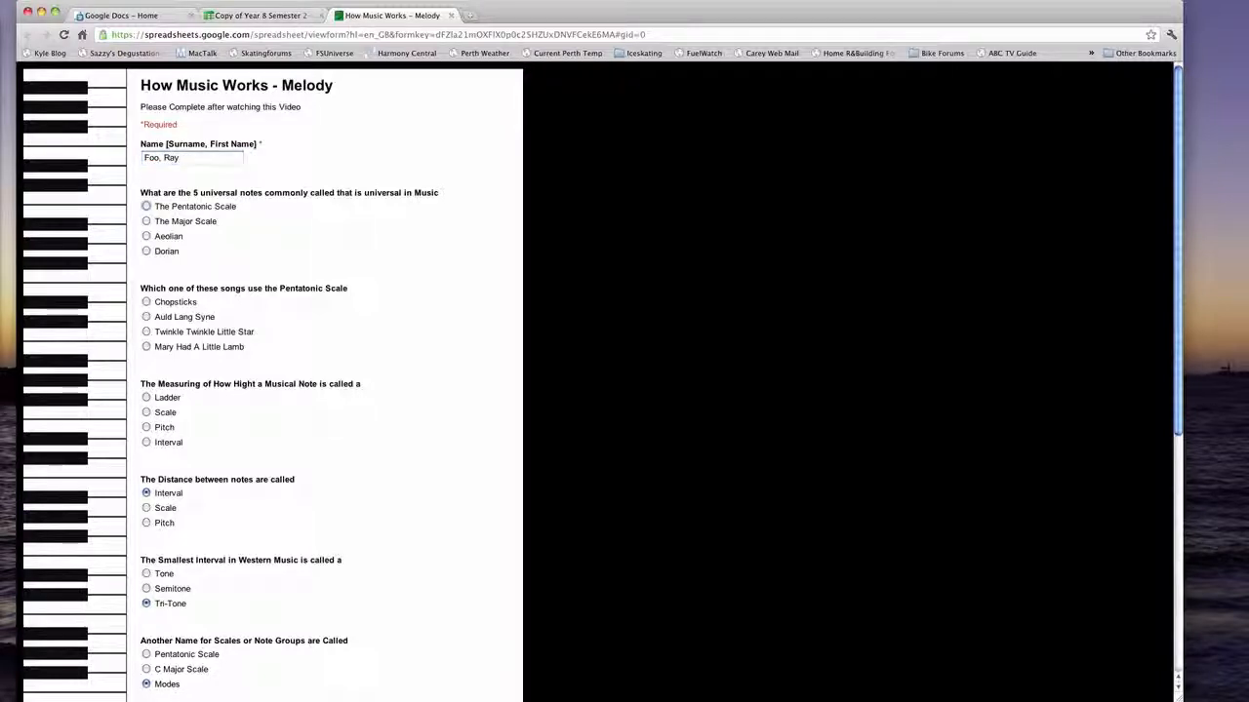
left_click(147, 206)
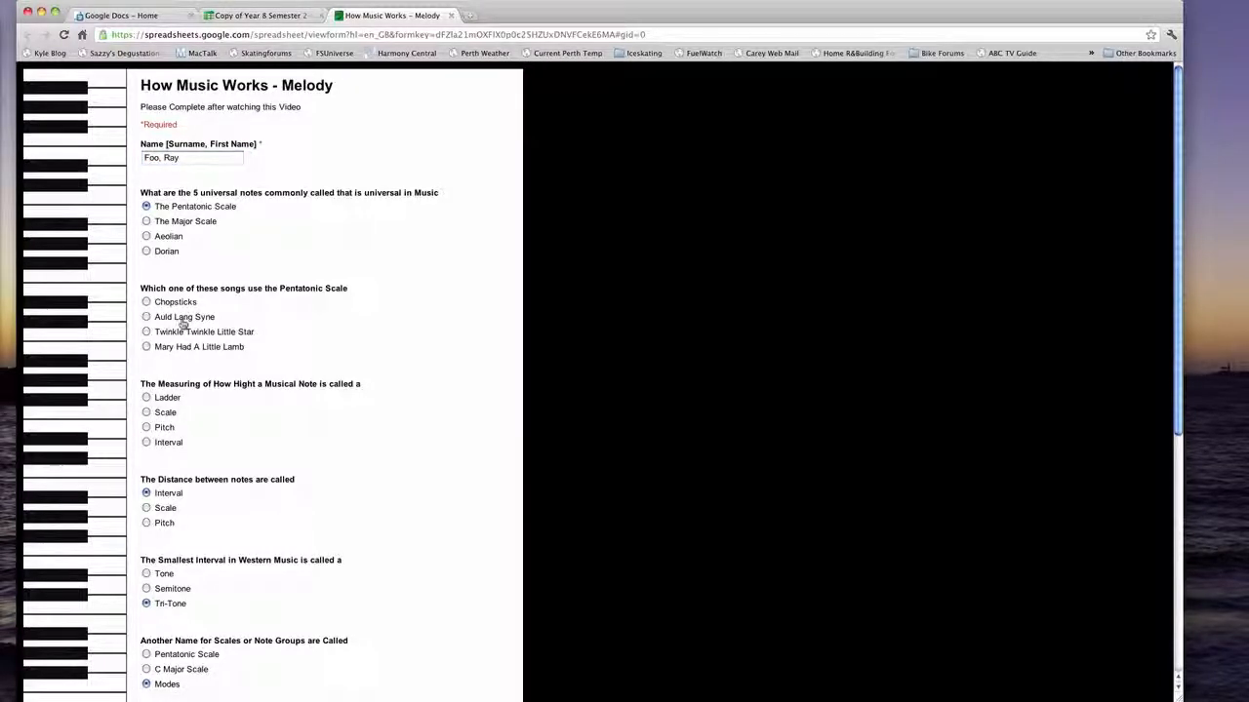
scroll("down", 3)
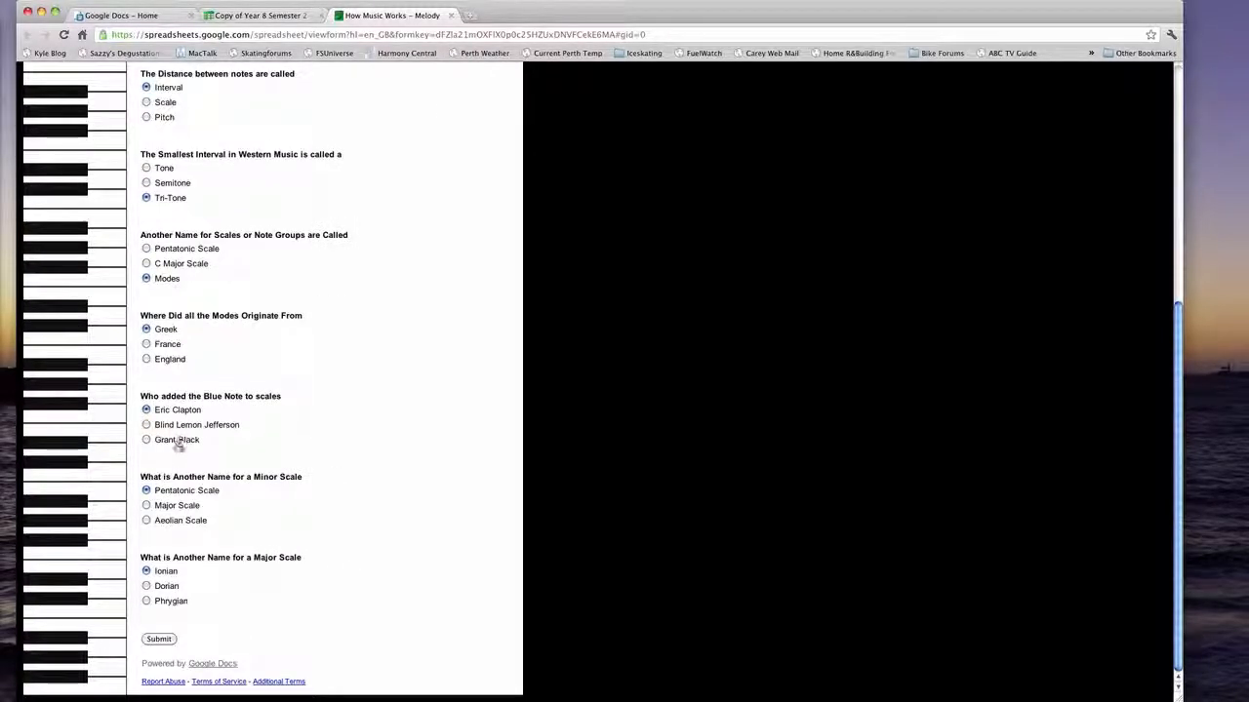
left_click(146, 439)
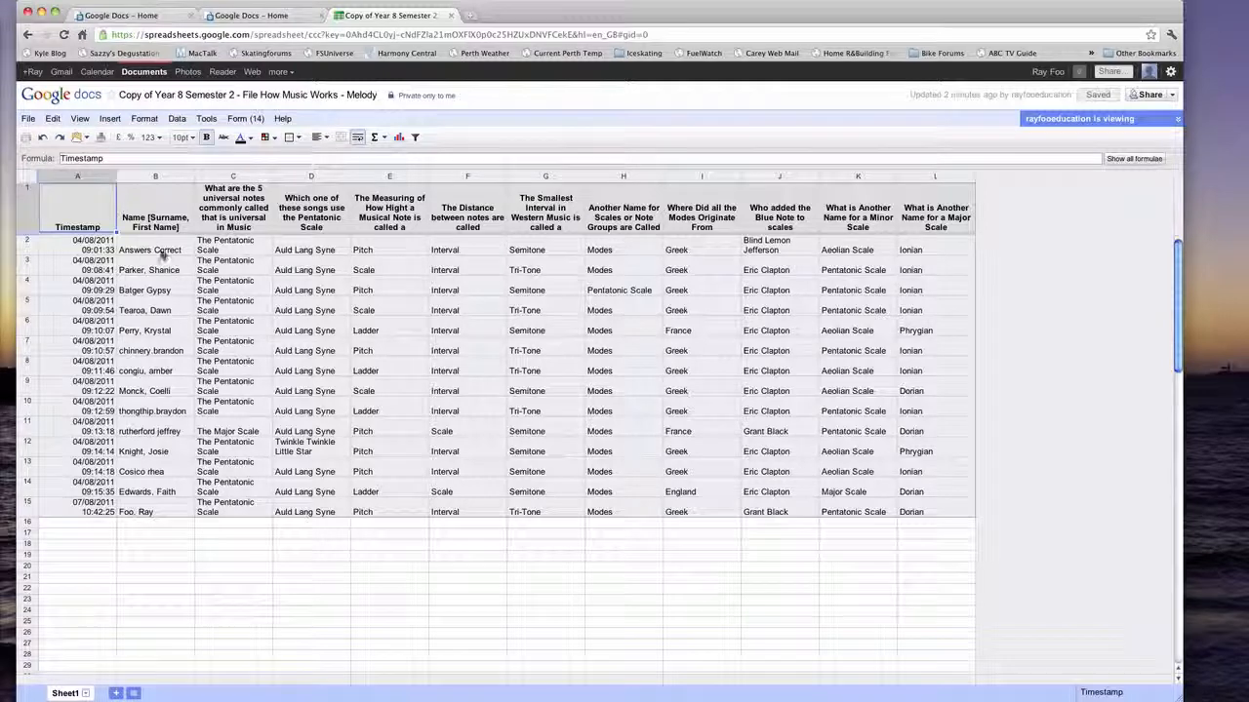
Read the first student's universal notes, minor scale and major scale answers
left_click(232, 246)
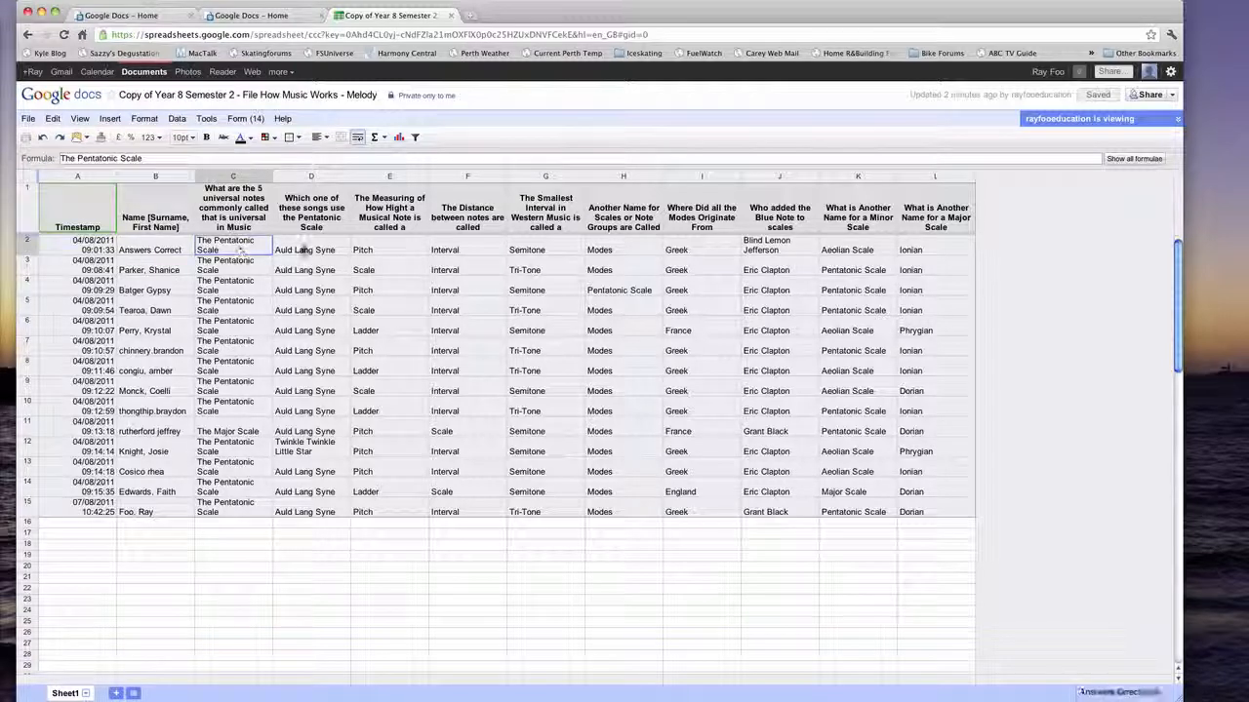
left_click(544, 250)
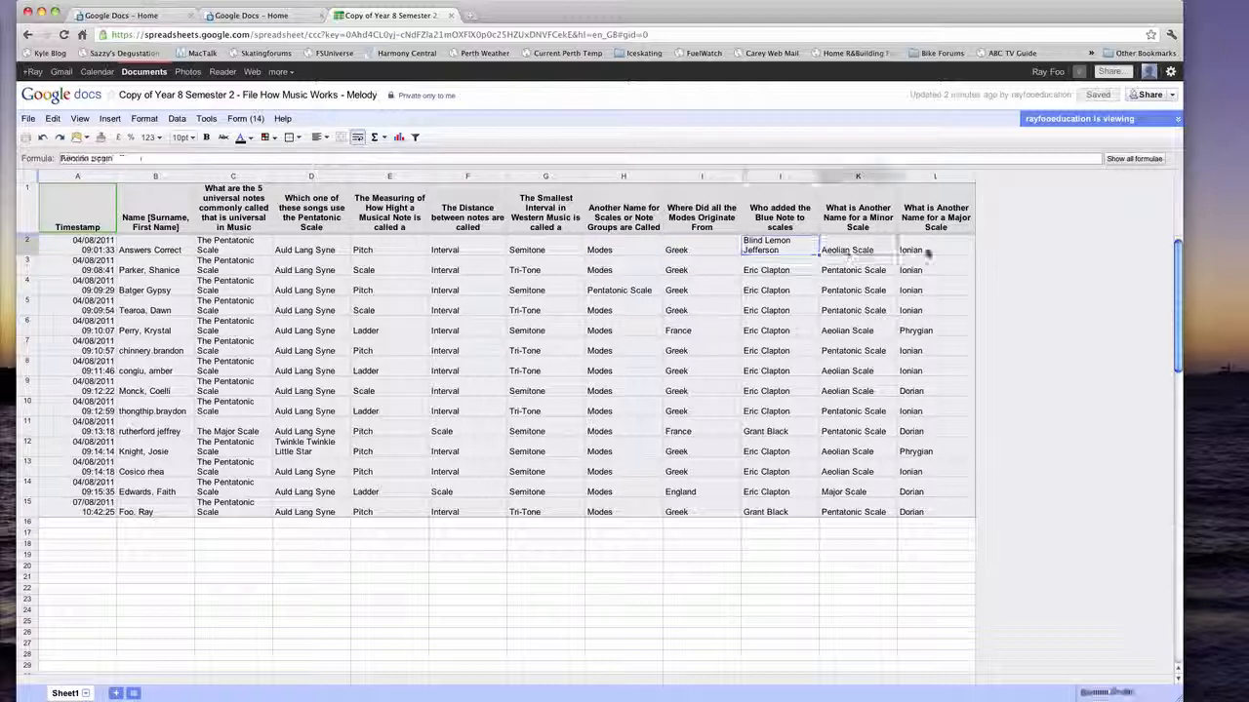
left_click(933, 250)
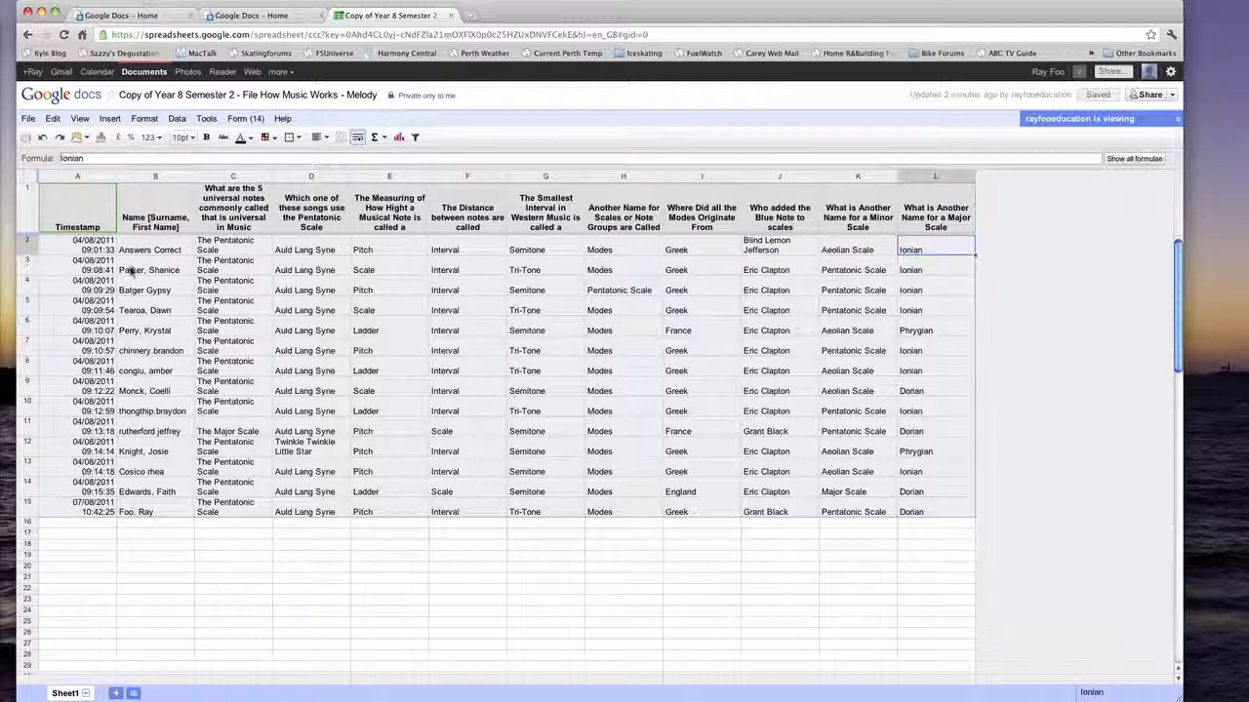